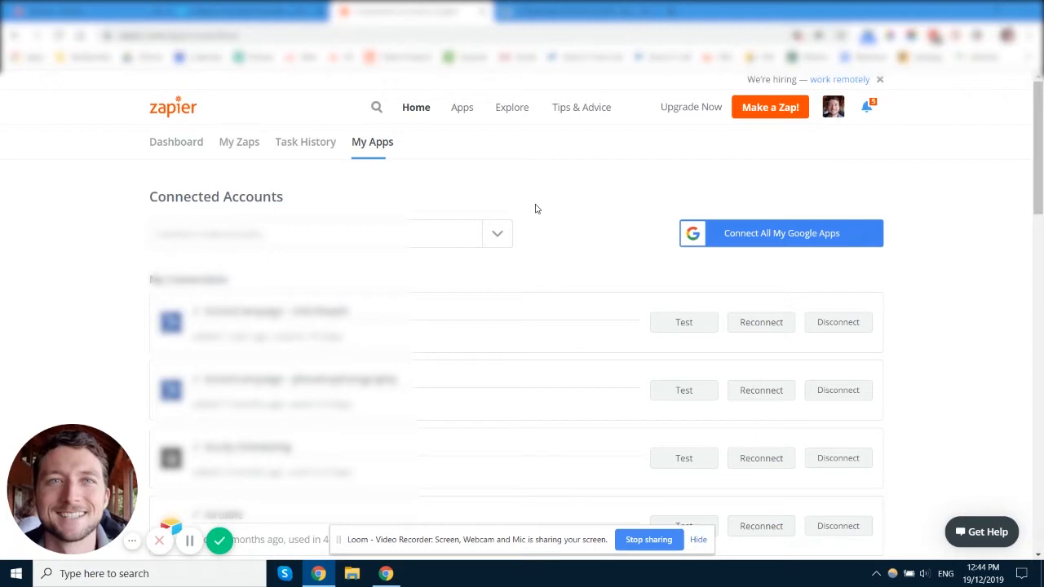
pyautogui.moveTo(447, 156)
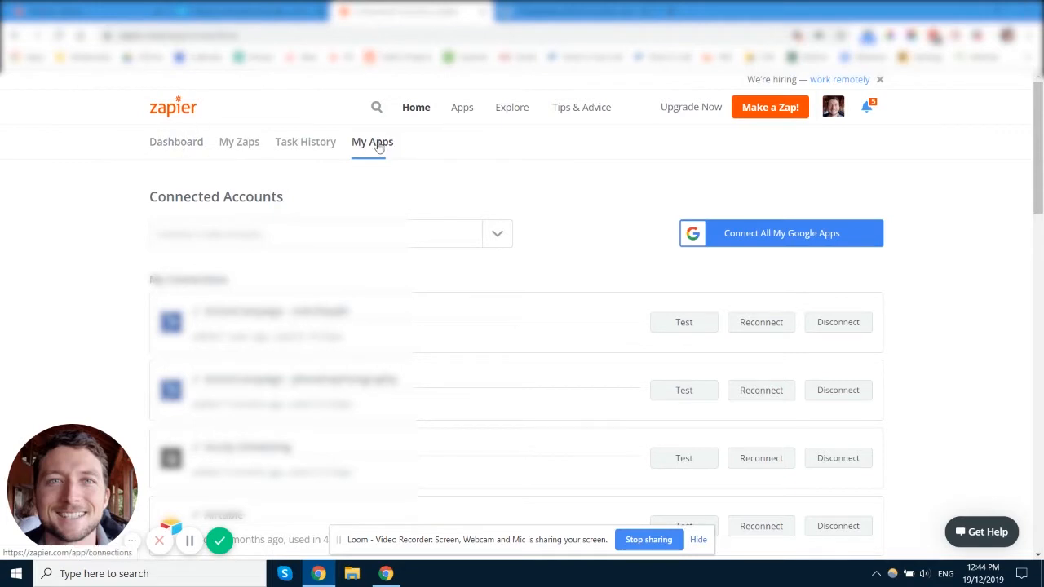
pyautogui.moveTo(375, 168)
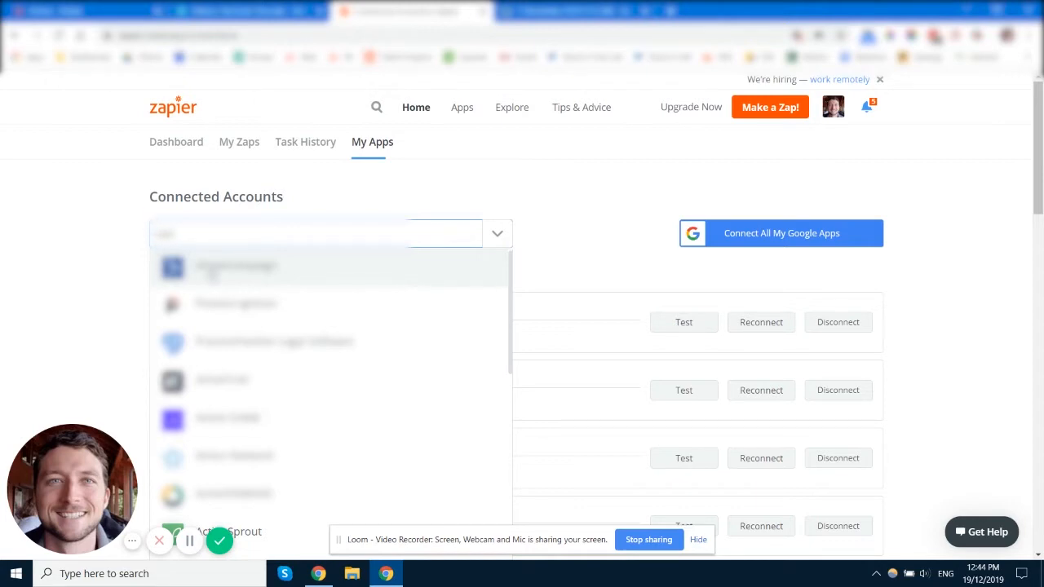
# Choose the app from the Connected Accounts search results to begin a new connection.
pyautogui.click(236, 267)
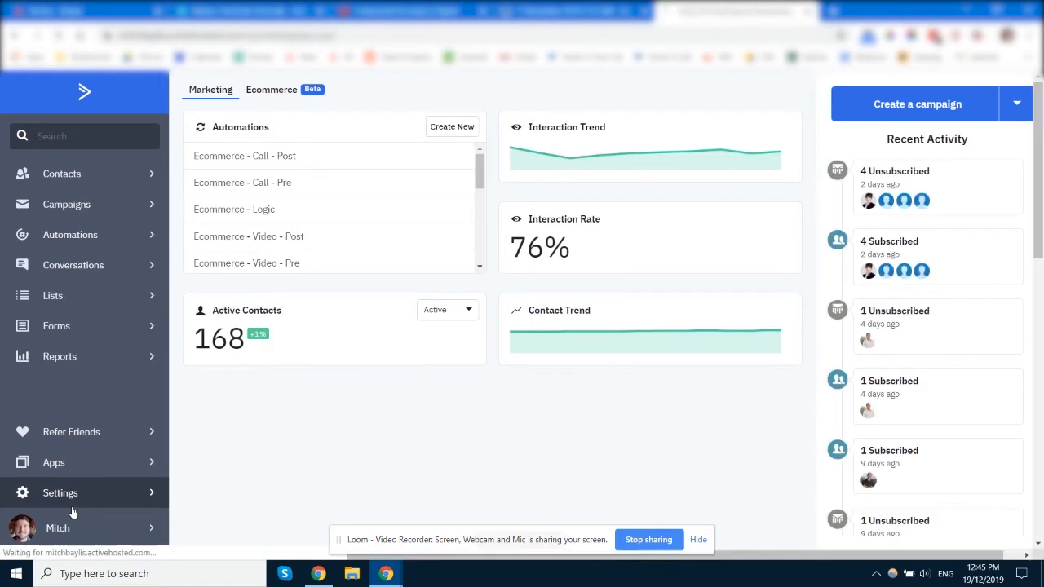
# Go to ActiveCampaign account Settings and its Developer section.
pyautogui.click(59, 492)
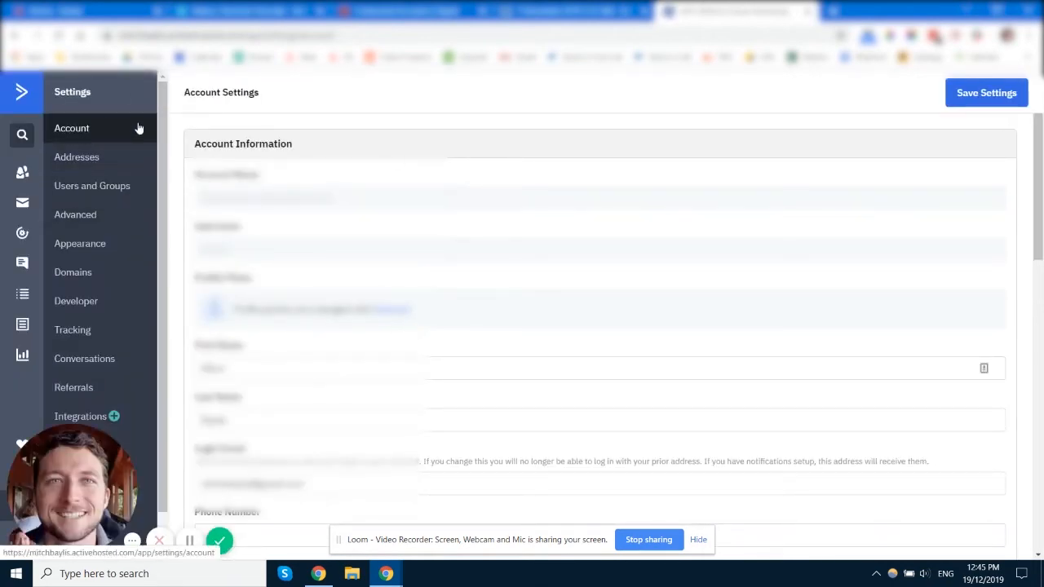
pyautogui.click(75, 300)
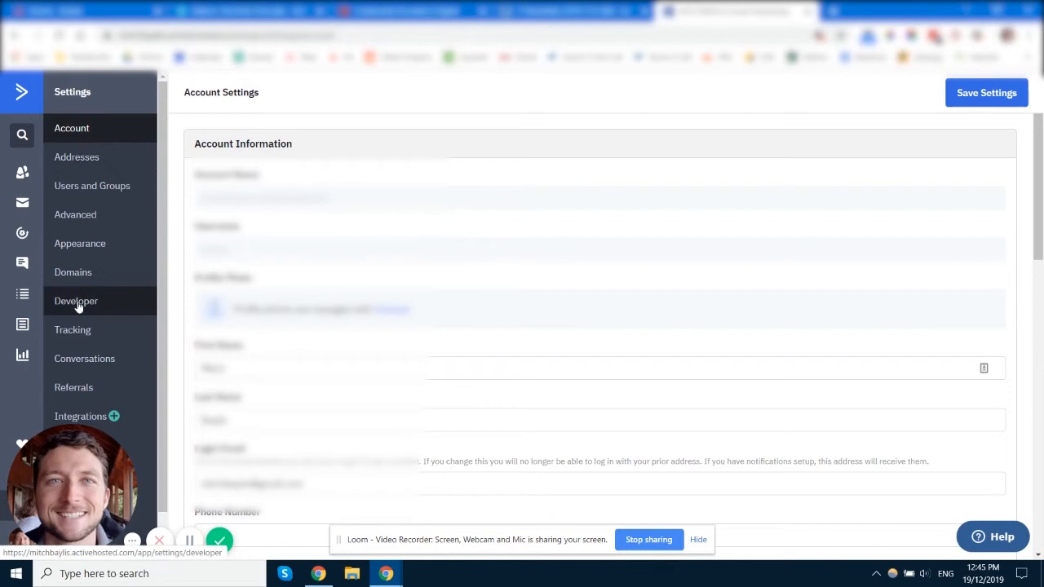
pyautogui.moveTo(81, 307)
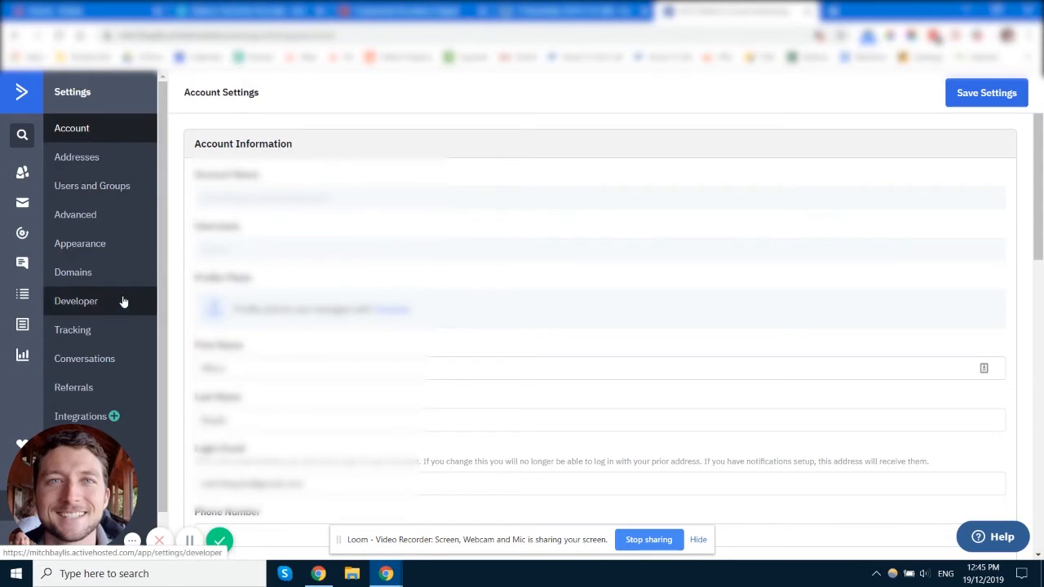
pyautogui.moveTo(448, 95)
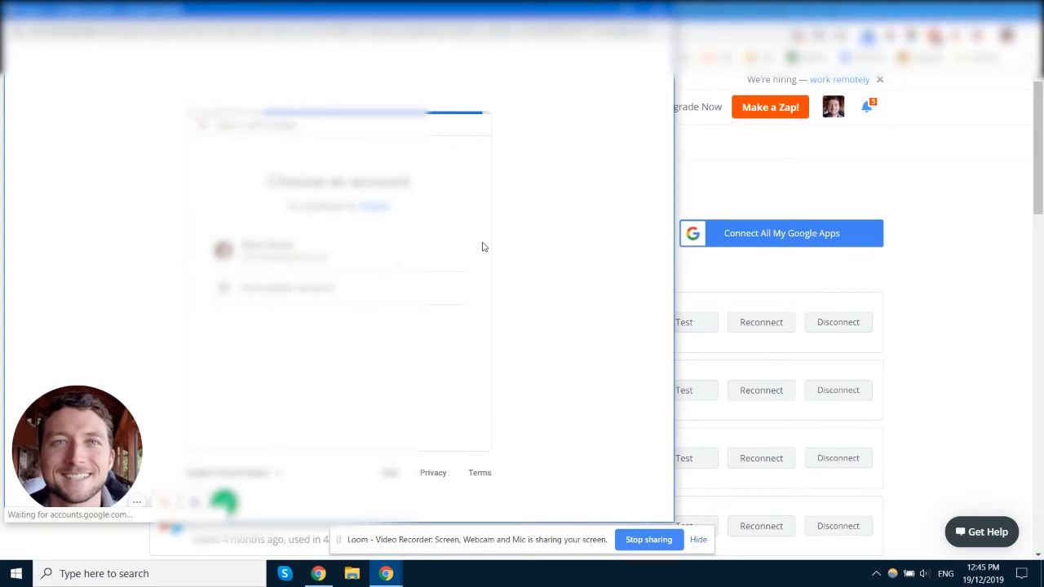
# Select the Google account and Allow Zapier's access request.
pyautogui.click(271, 252)
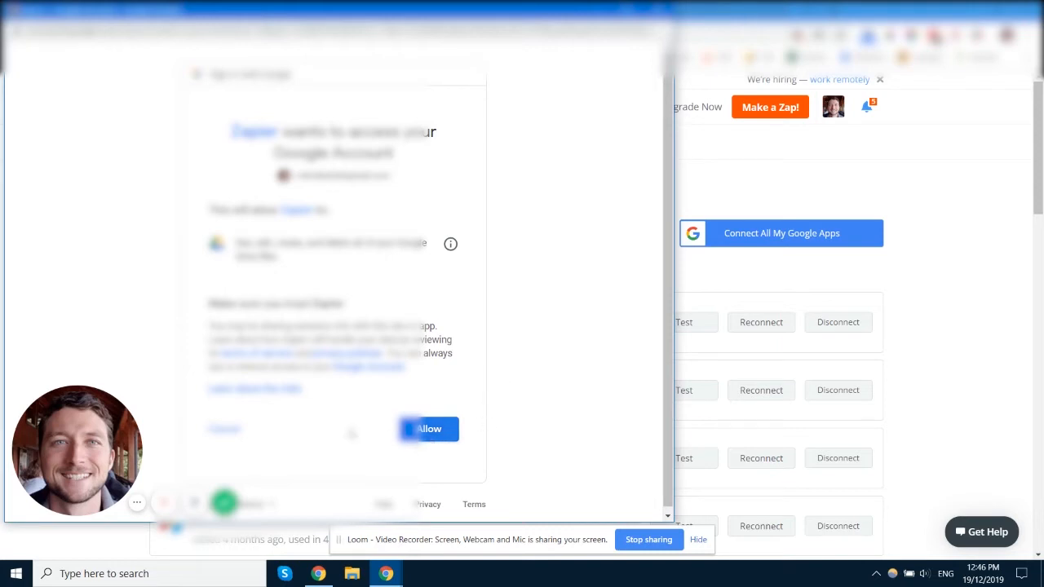
pyautogui.click(427, 428)
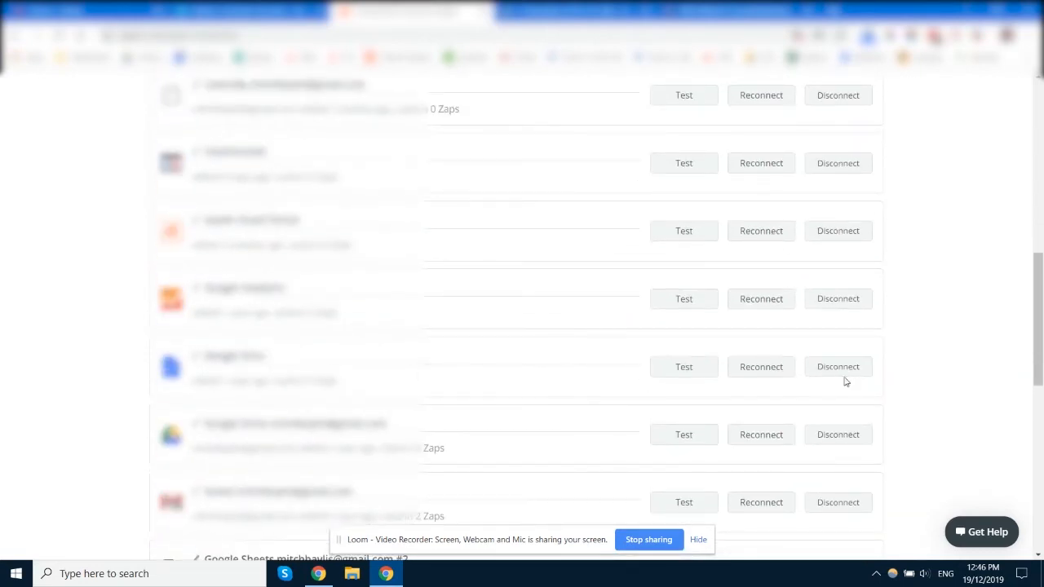
# Start reconnecting the Google Sheets account that reports Not working.
pyautogui.scroll(-3)
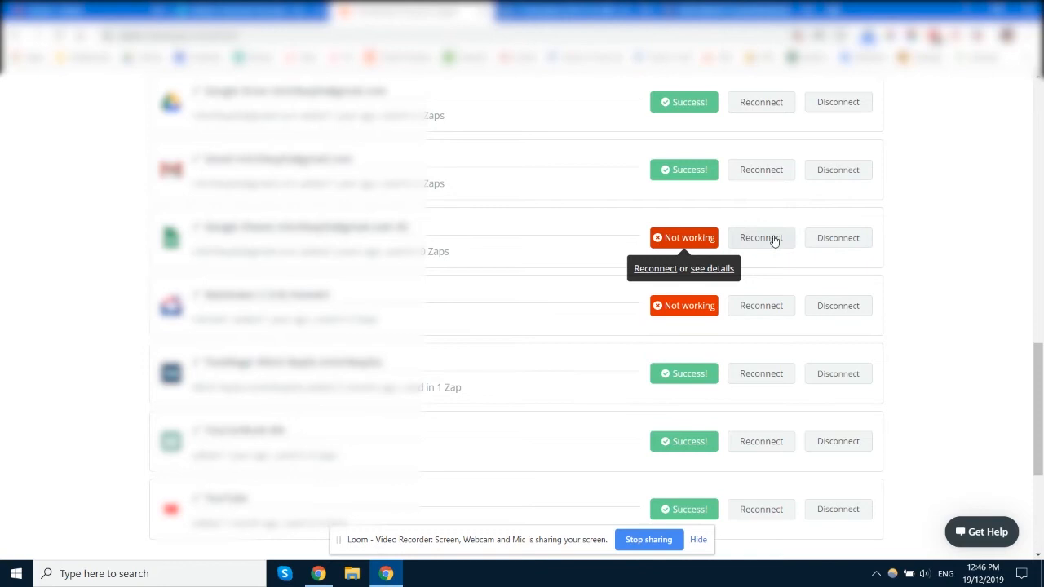
pyautogui.click(760, 239)
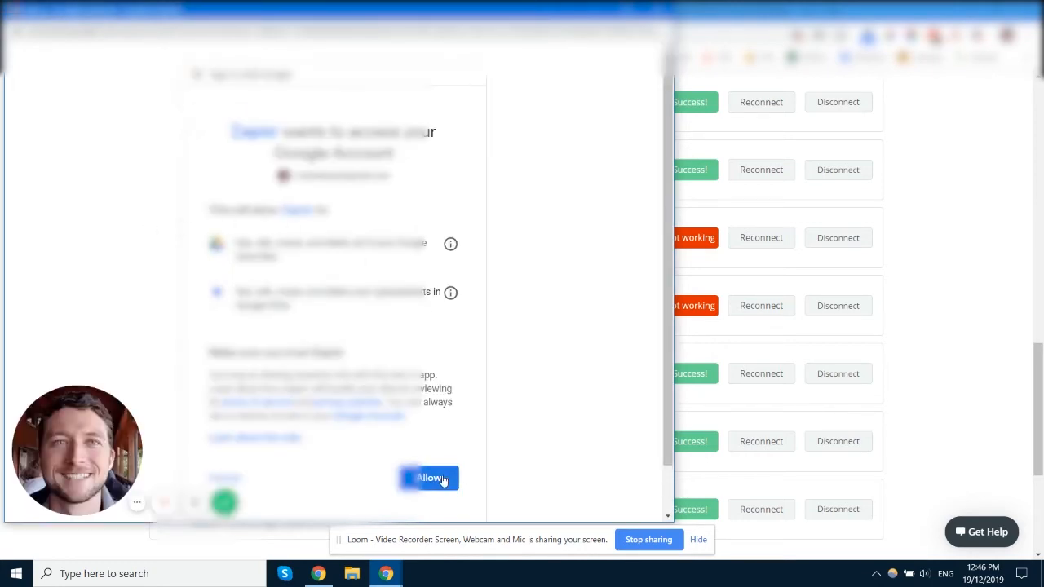
# Allow Zapier the requested Google permissions to restore the Google Sheets connection.
pyautogui.click(427, 477)
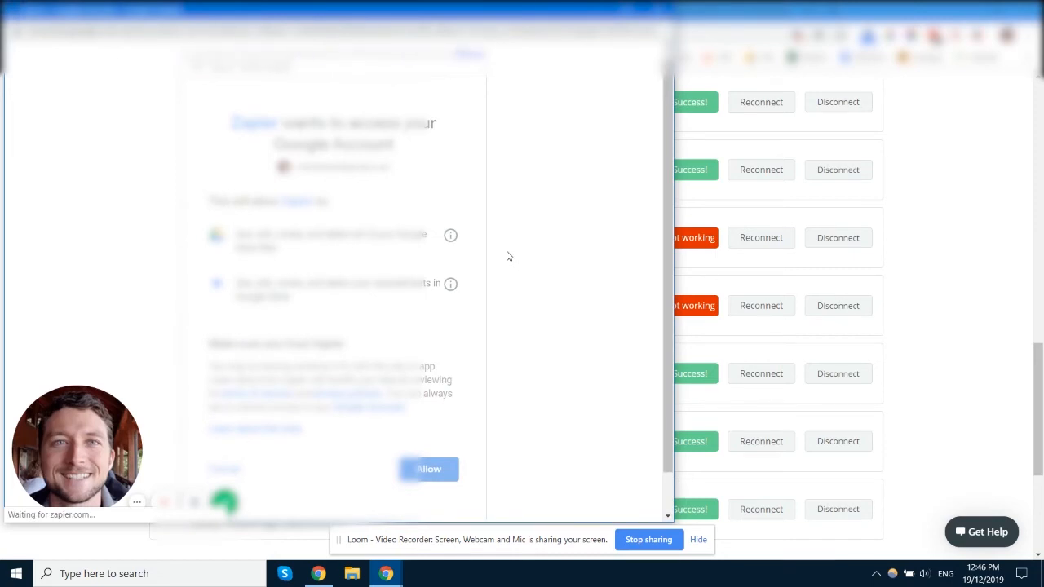
pyautogui.click(427, 469)
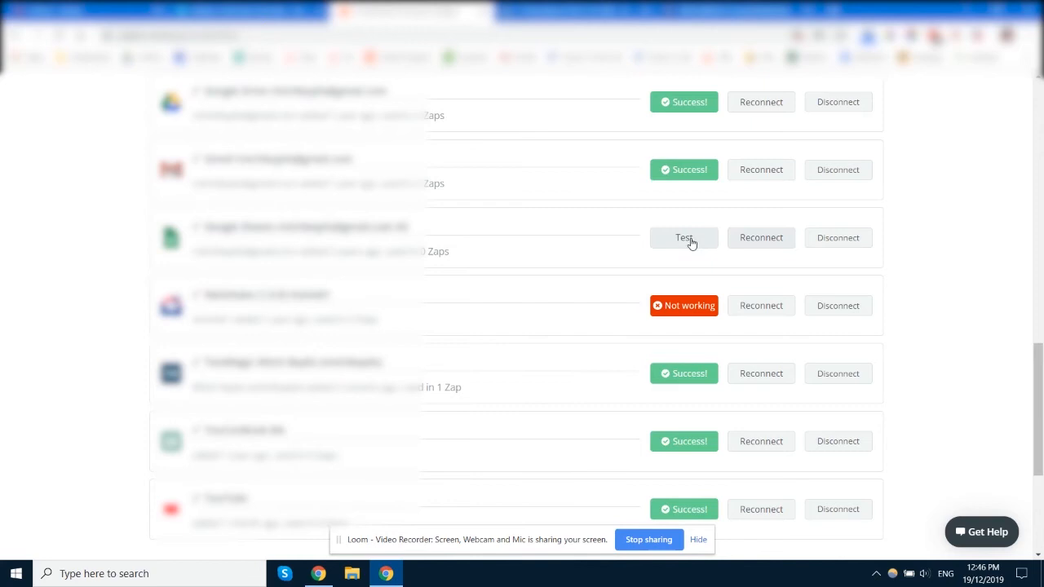
# Test the reconnected Google Sheets row and review the remaining connections showing Success.
pyautogui.click(683, 238)
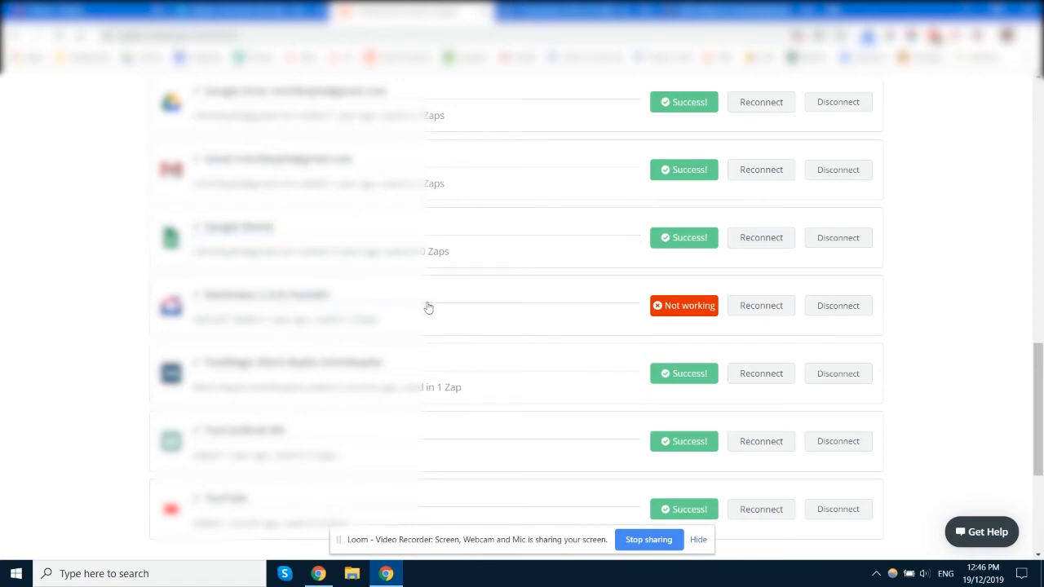
pyautogui.moveTo(636, 281)
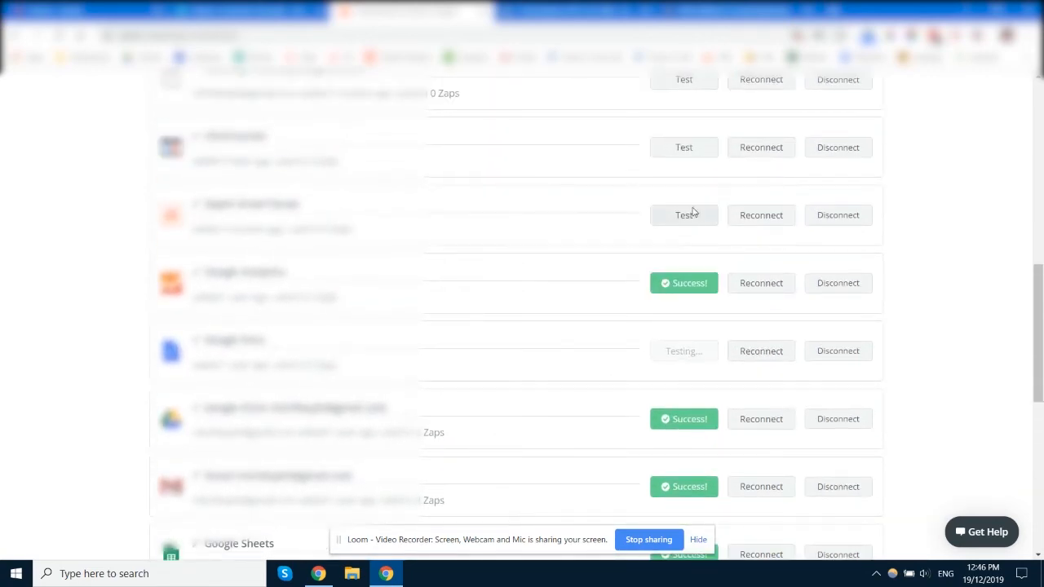
pyautogui.scroll(-3)
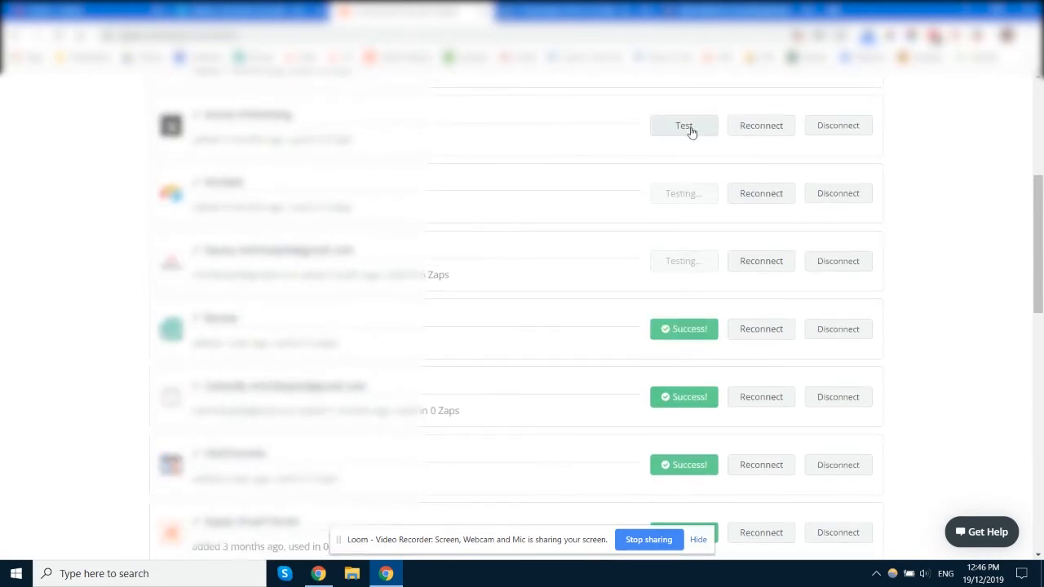
pyautogui.scroll(-3)
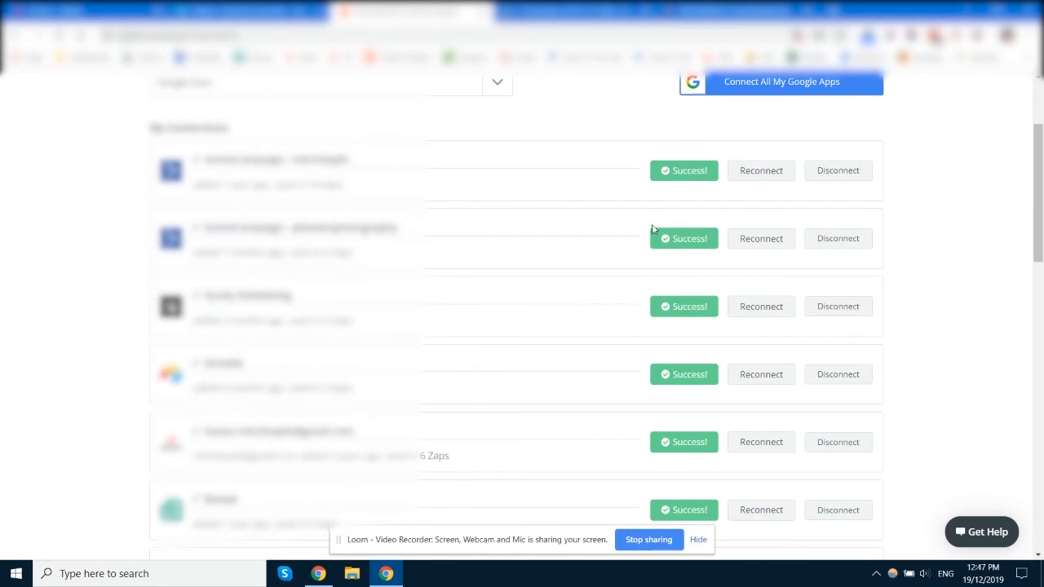
pyautogui.scroll(-3)
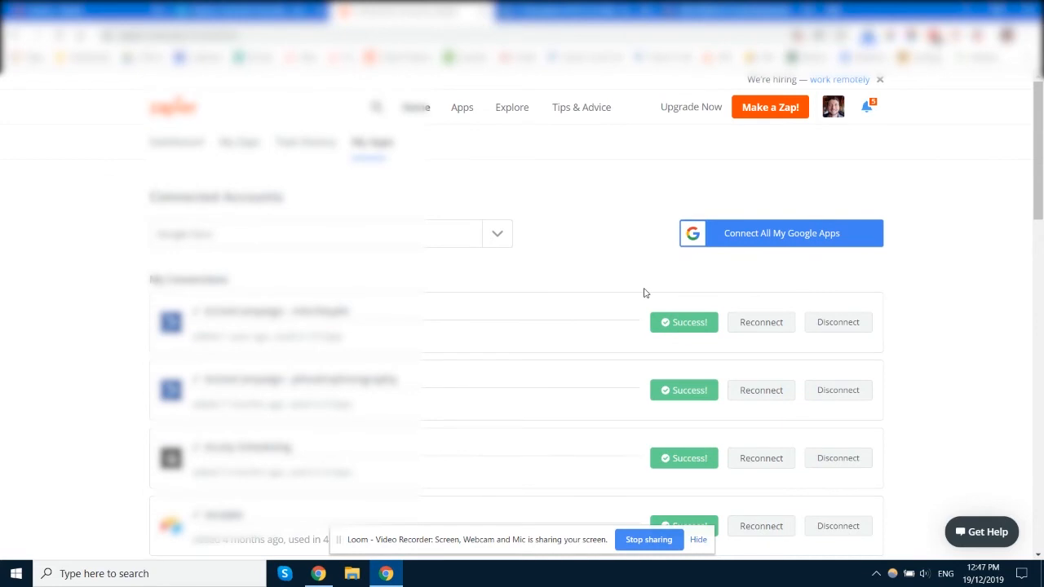
pyautogui.moveTo(646, 284)
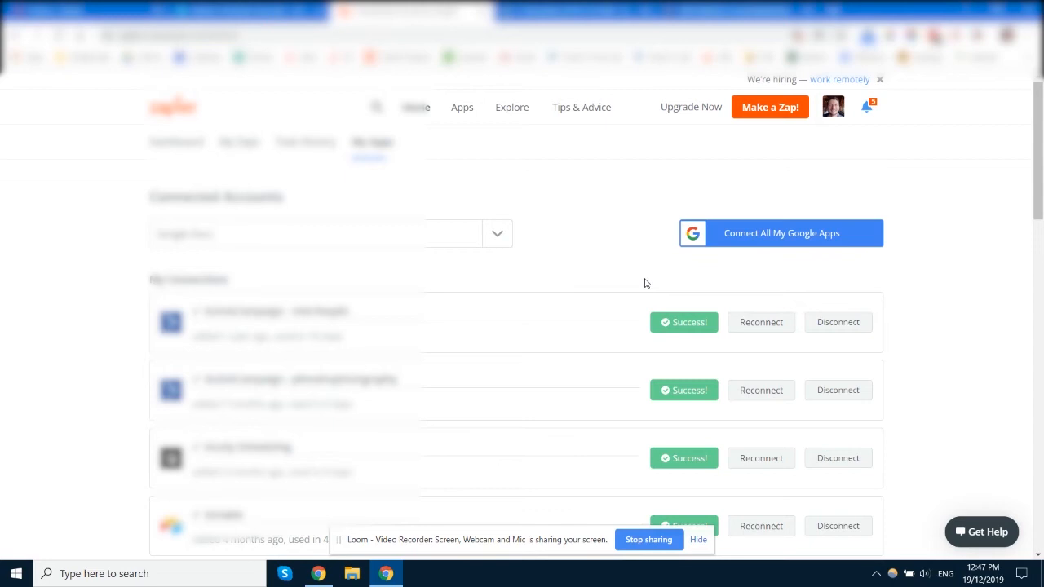
pyautogui.moveTo(632, 284)
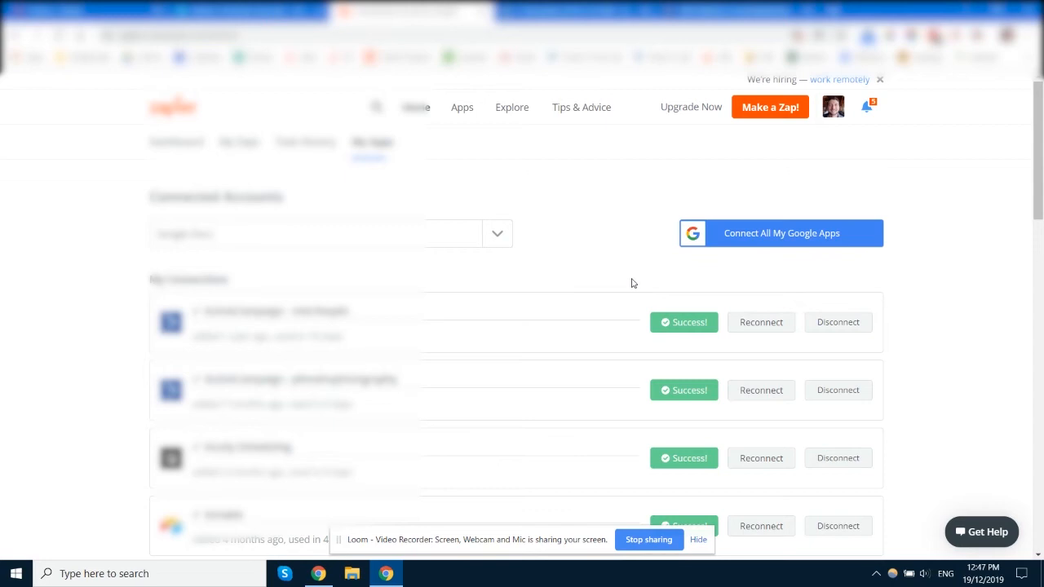
pyautogui.moveTo(649, 302)
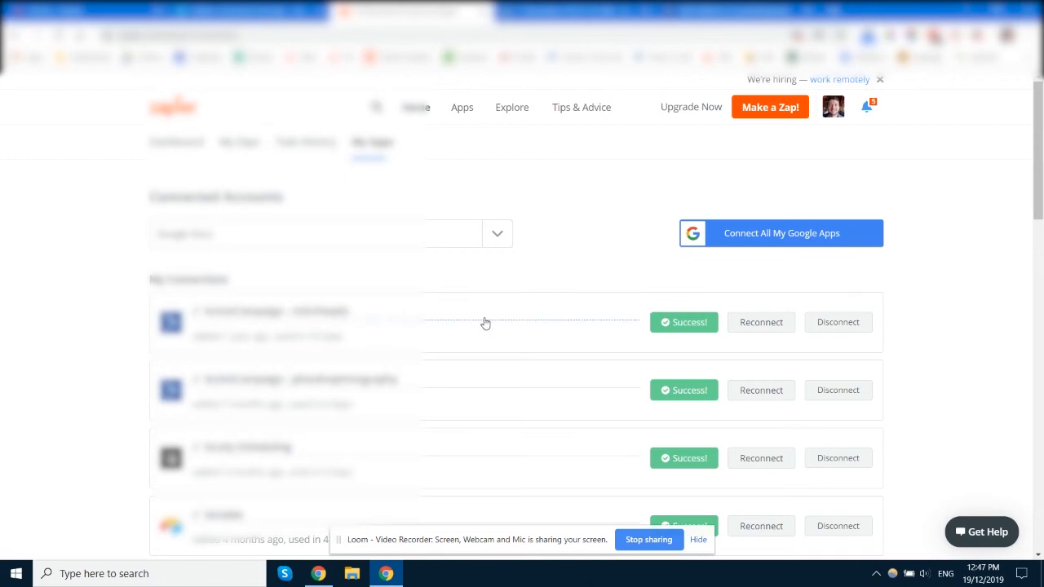
pyautogui.moveTo(760, 323)
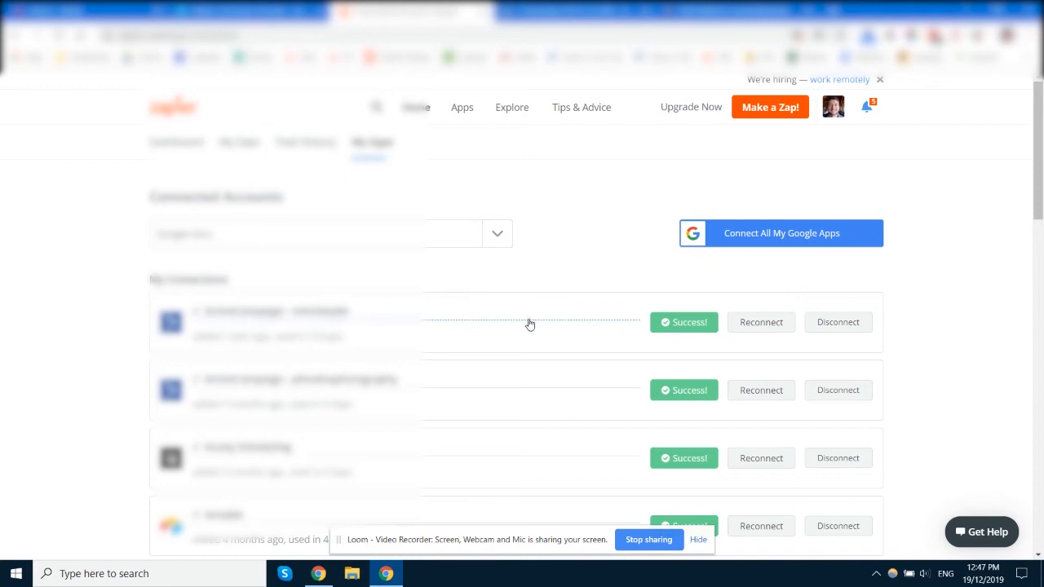
pyautogui.moveTo(137, 312)
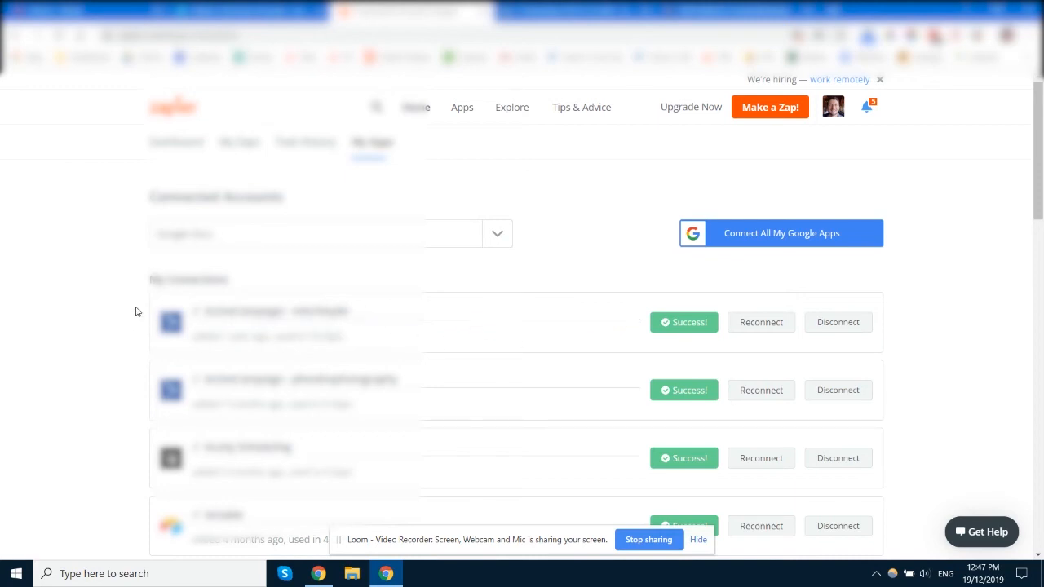
pyautogui.scroll(-3)
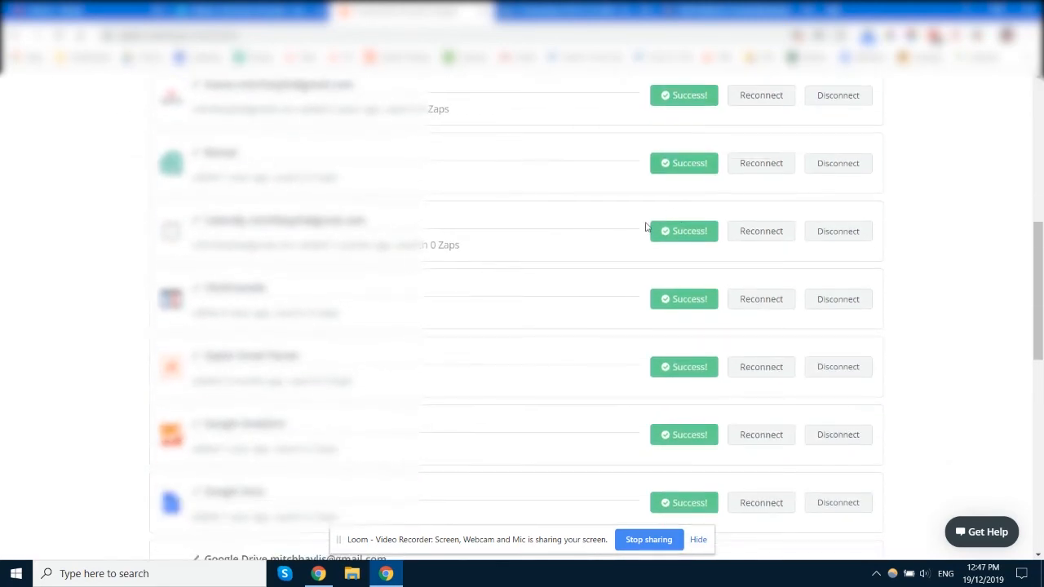
pyautogui.scroll(-3)
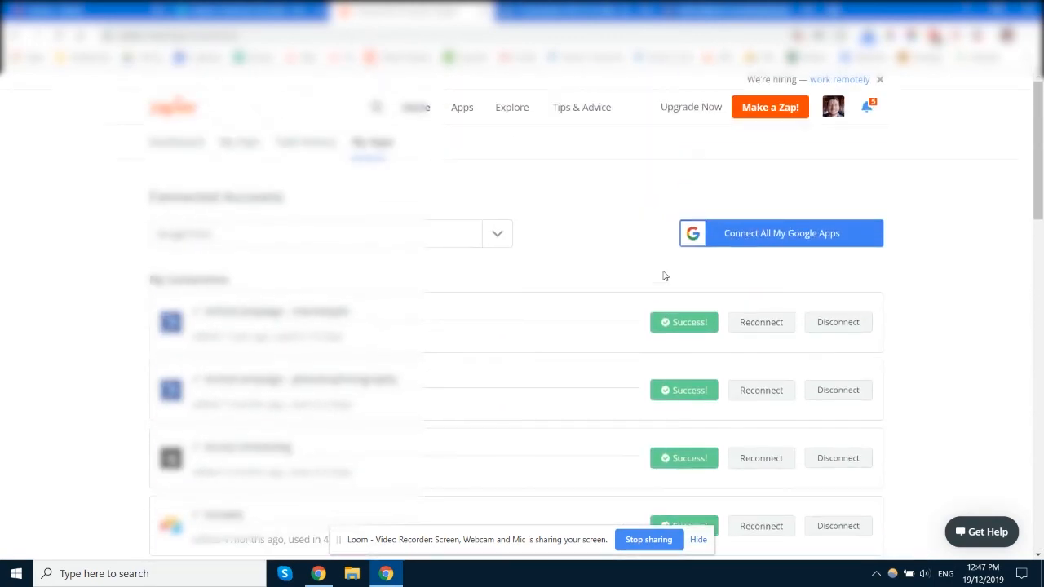
pyautogui.moveTo(693, 300)
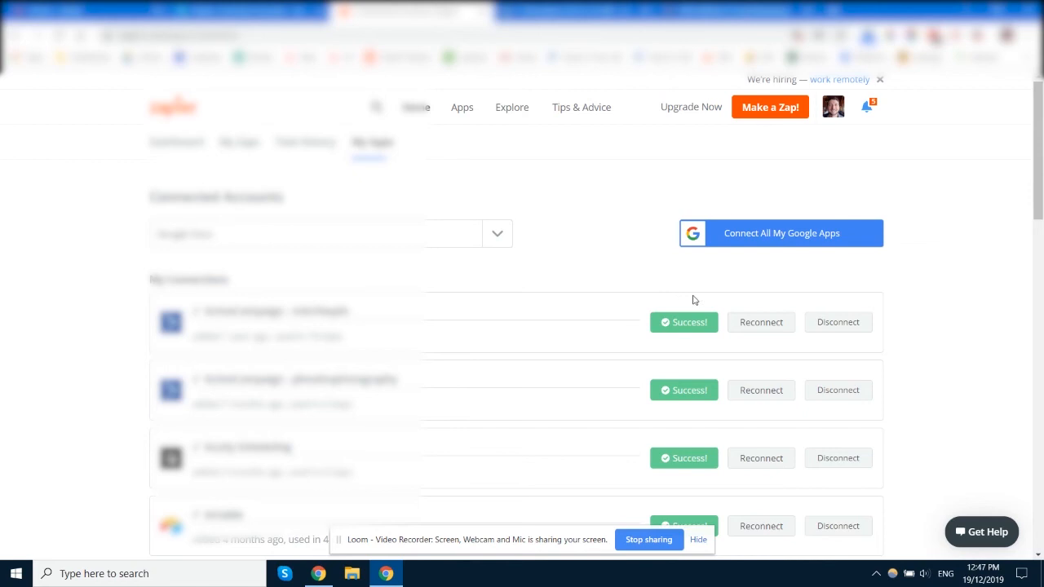
pyautogui.scroll(-3)
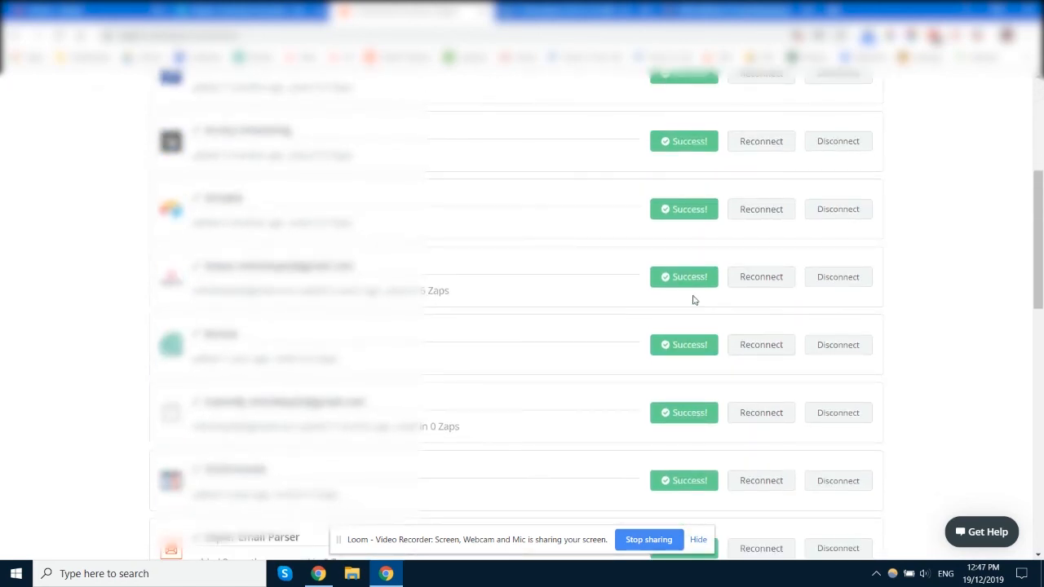
pyautogui.moveTo(688, 297)
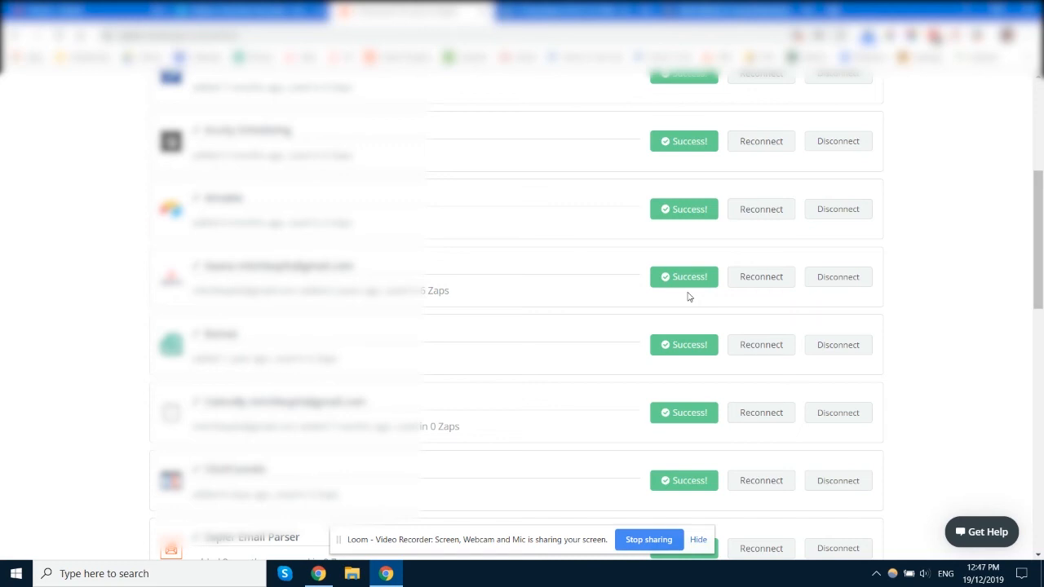
pyautogui.moveTo(685, 300)
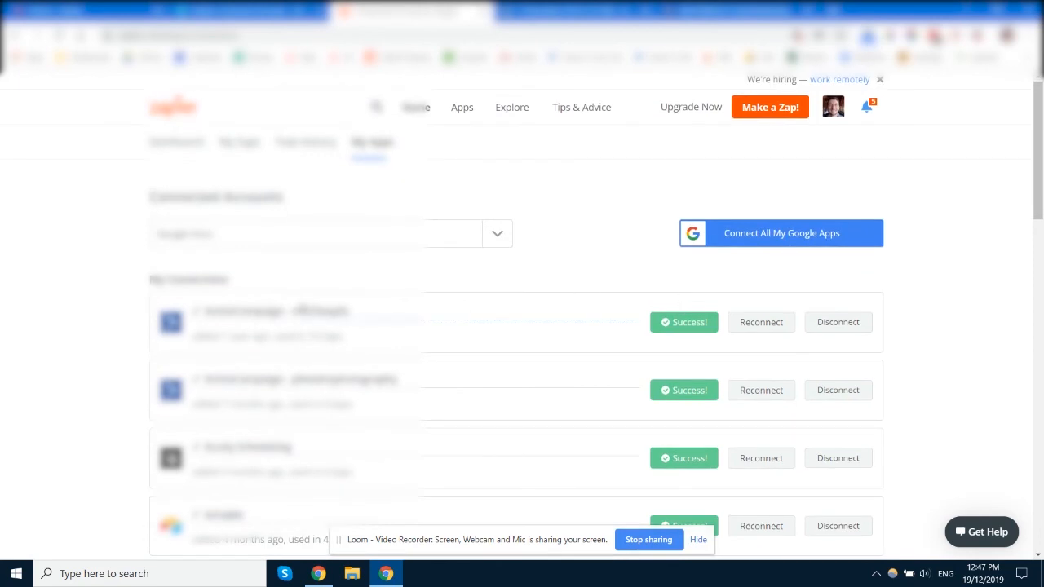
pyautogui.scroll(-3)
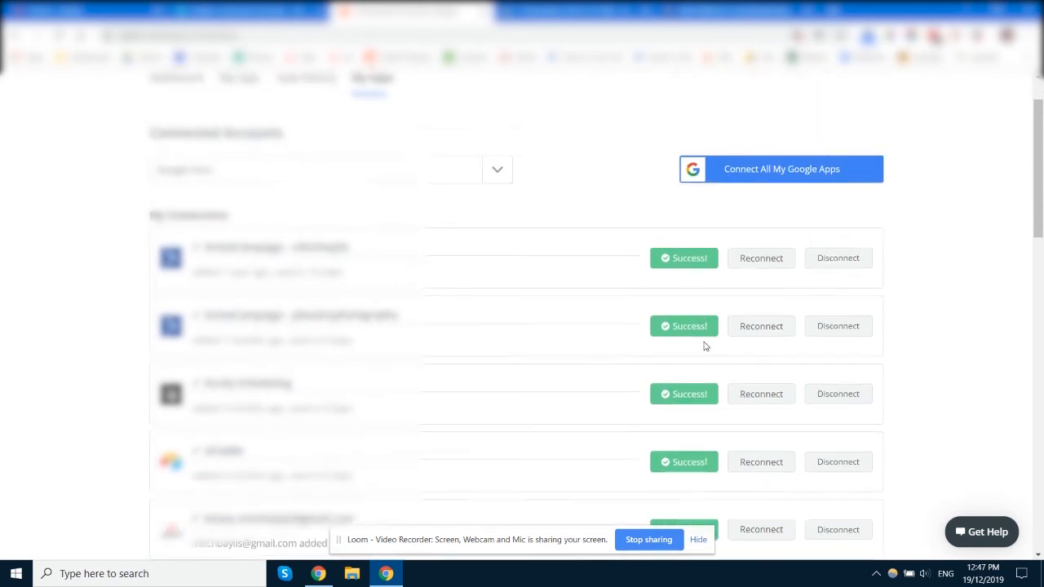
pyautogui.scroll(-3)
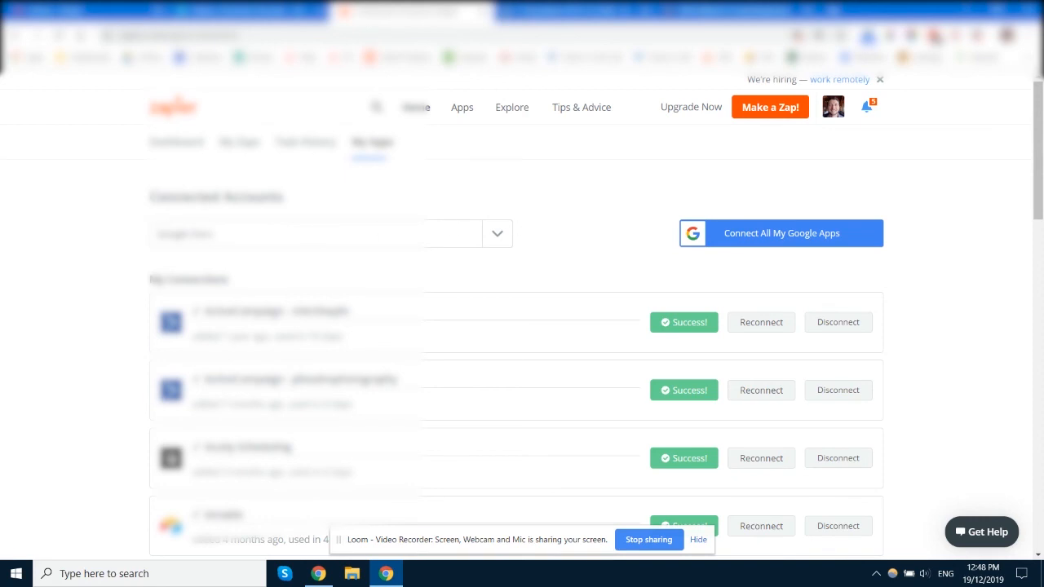
pyautogui.scroll(-3)
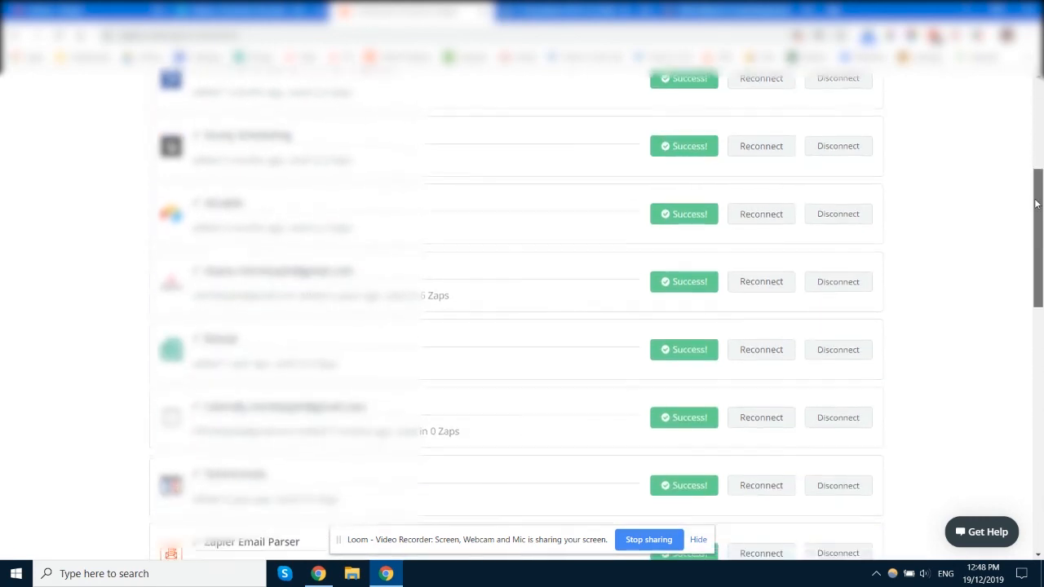
pyautogui.scroll(-3)
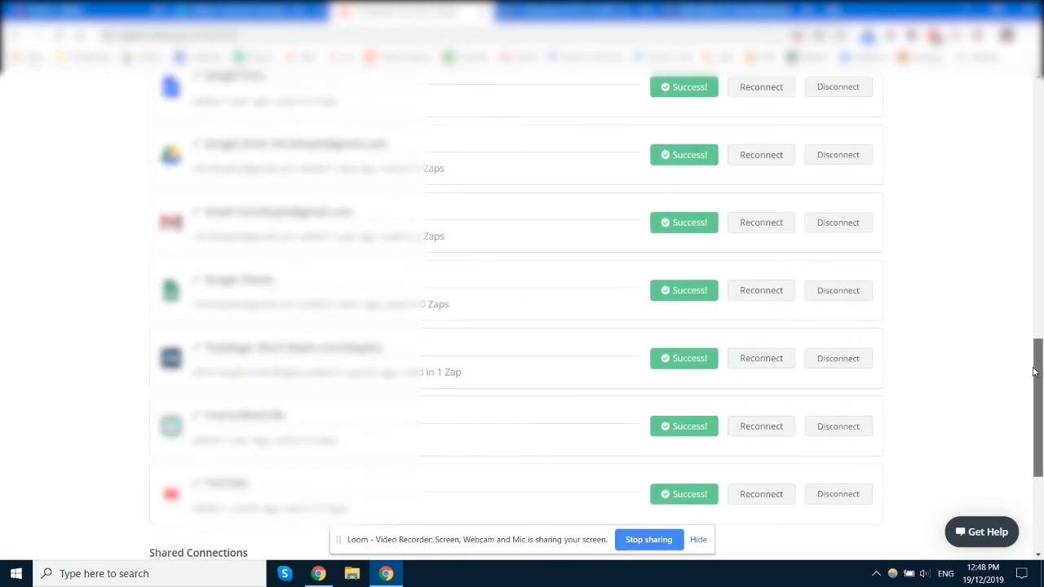
pyautogui.scroll(3)
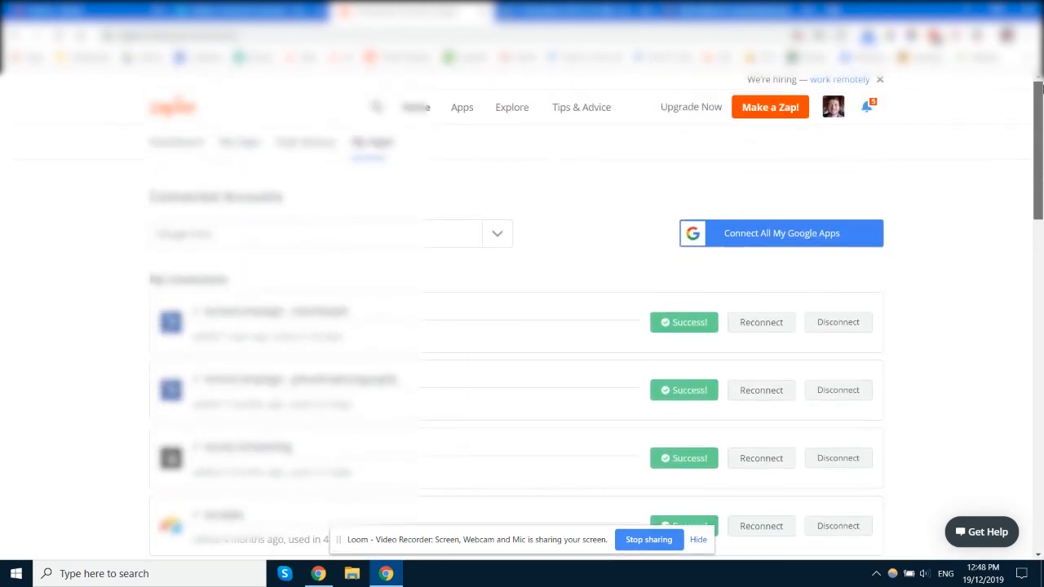